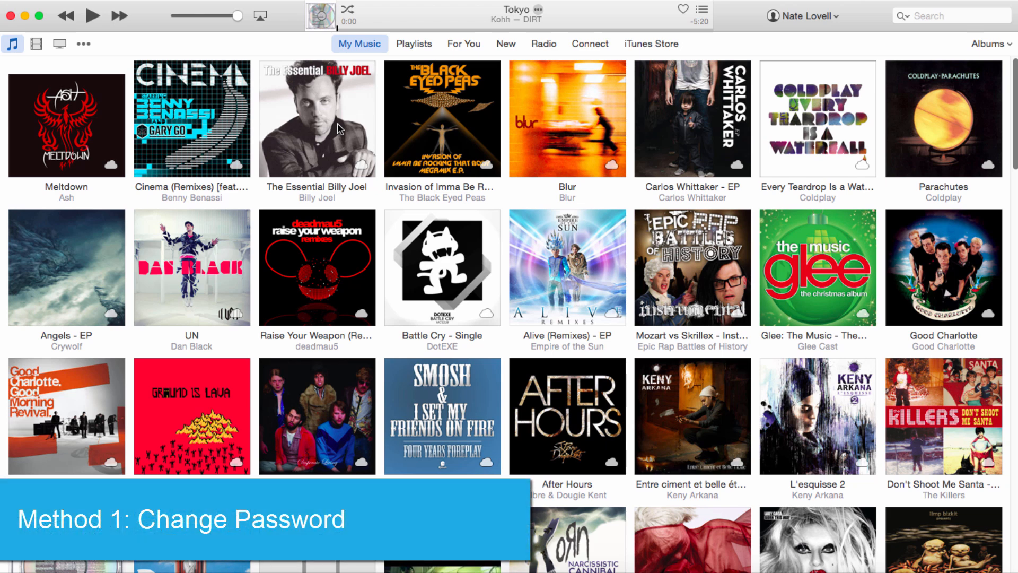
From the account menu, start recovering the Apple ID password in the browser
left_click(810, 15)
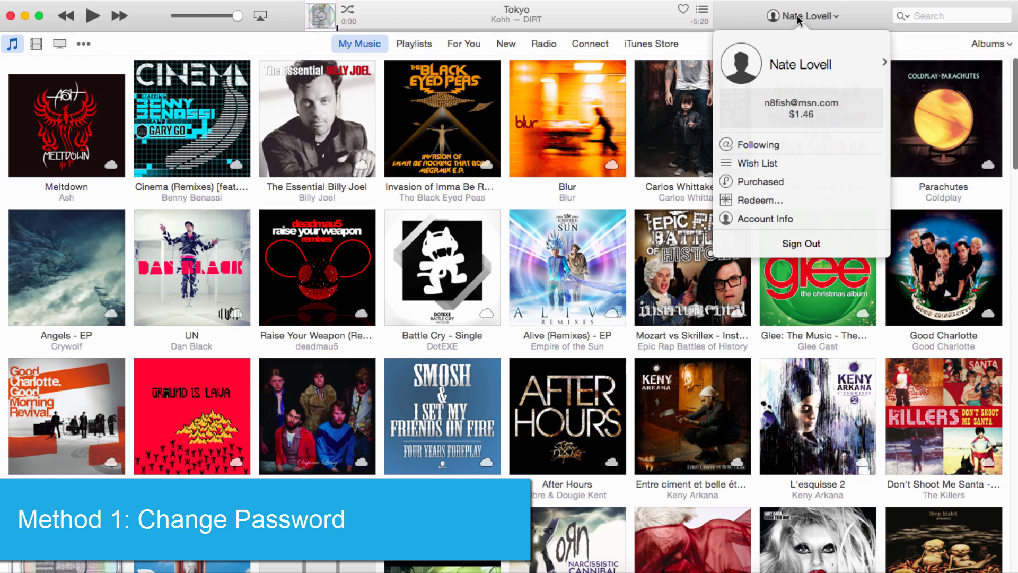
left_click(765, 218)
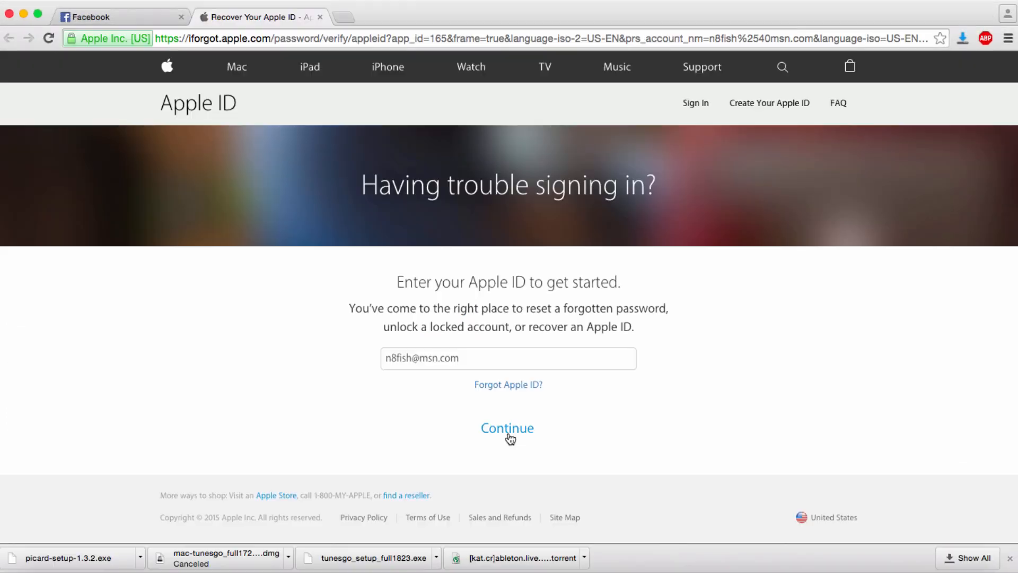
Continue through iforgot.apple.com with the entered Apple ID to request a password reset
left_click(507, 427)
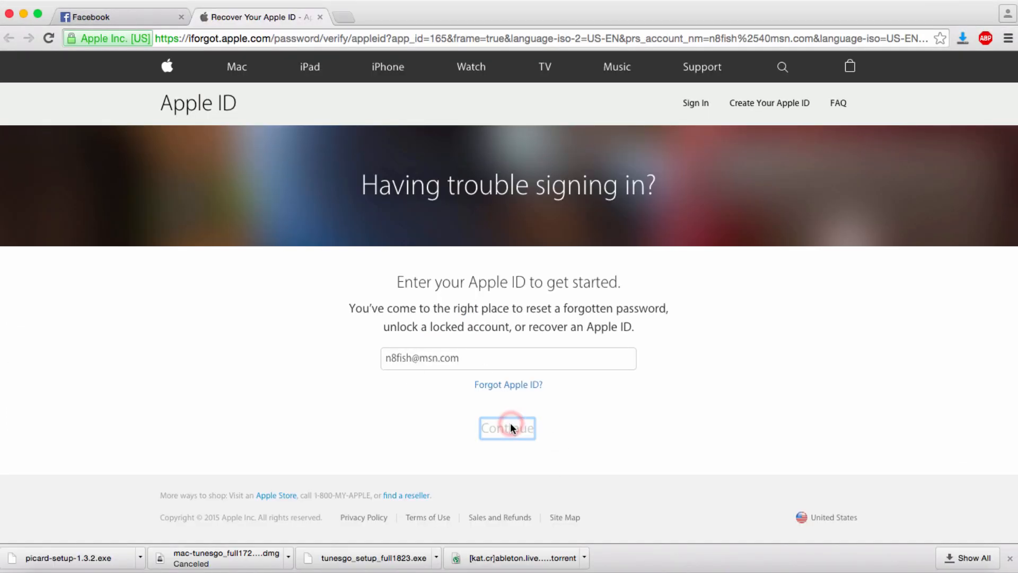
left_click(507, 427)
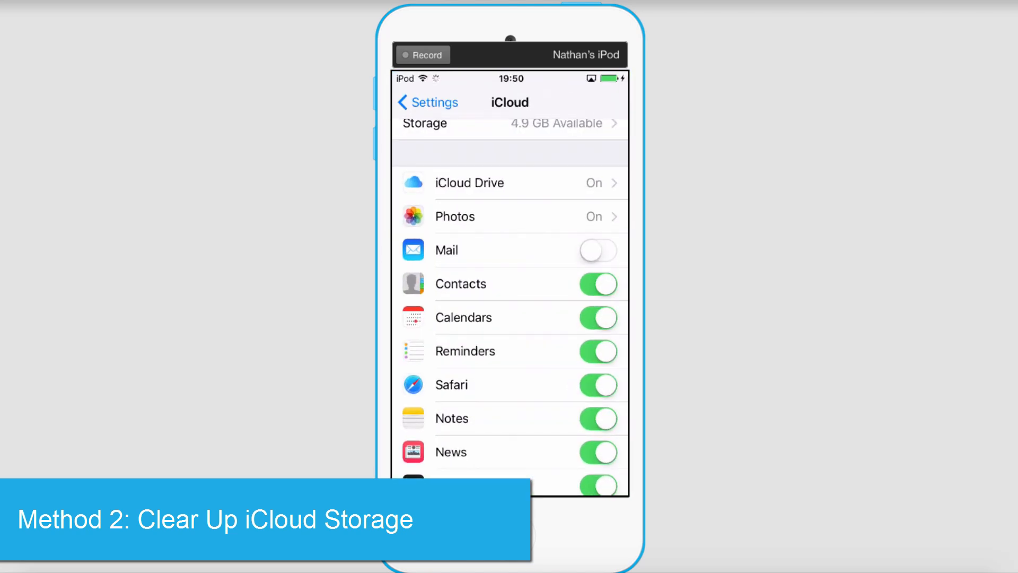
scroll("down", 3)
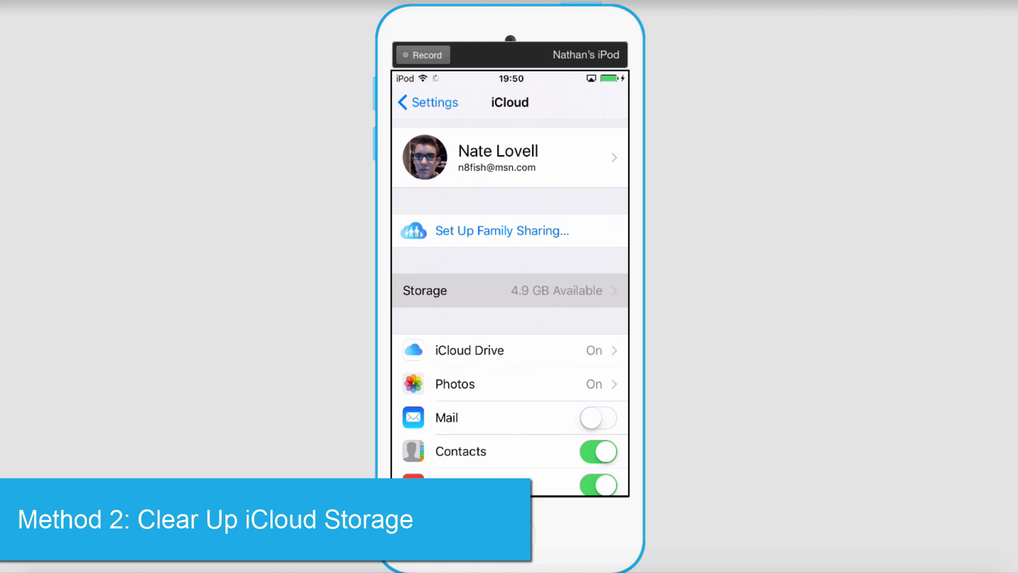
left_click(509, 291)
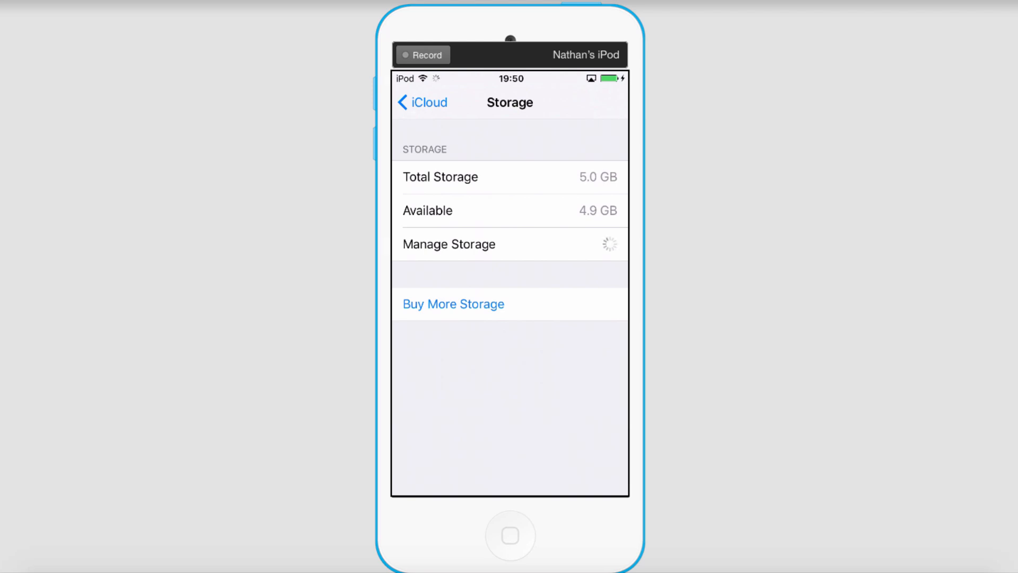
left_click(449, 244)
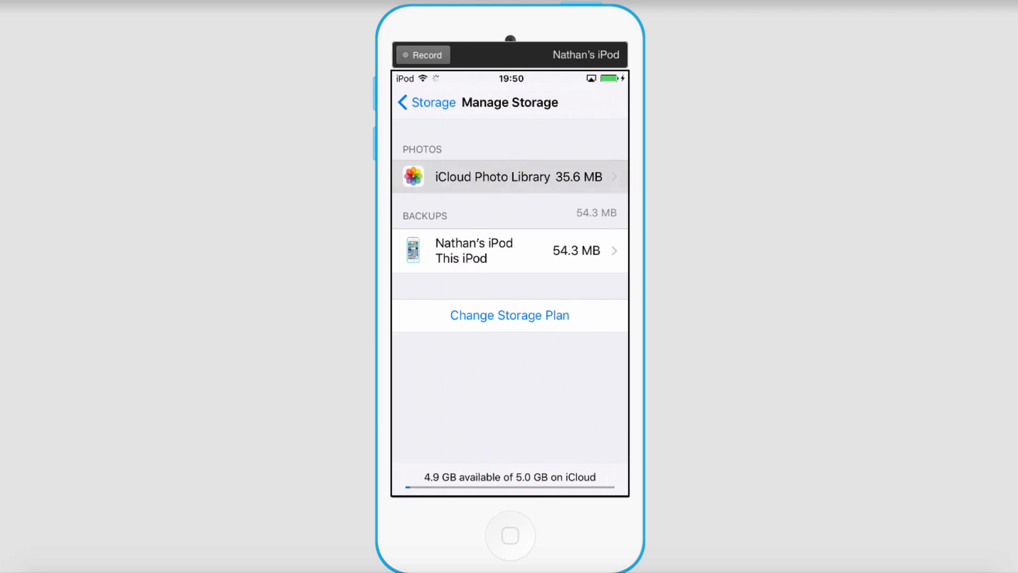
left_click(505, 177)
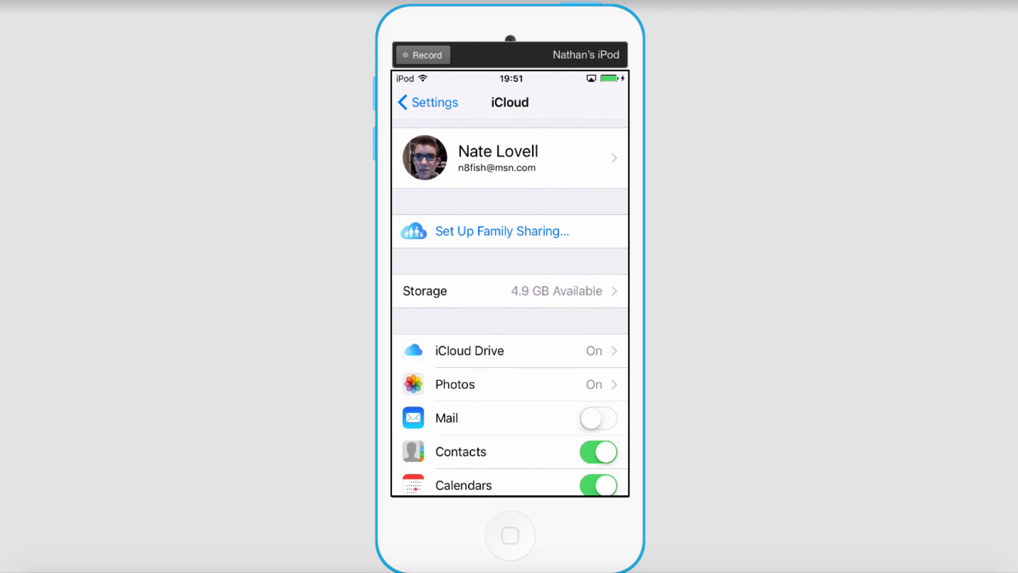
Return to the main Settings list and check Wi-Fi is connected to APT415
left_click(510, 534)
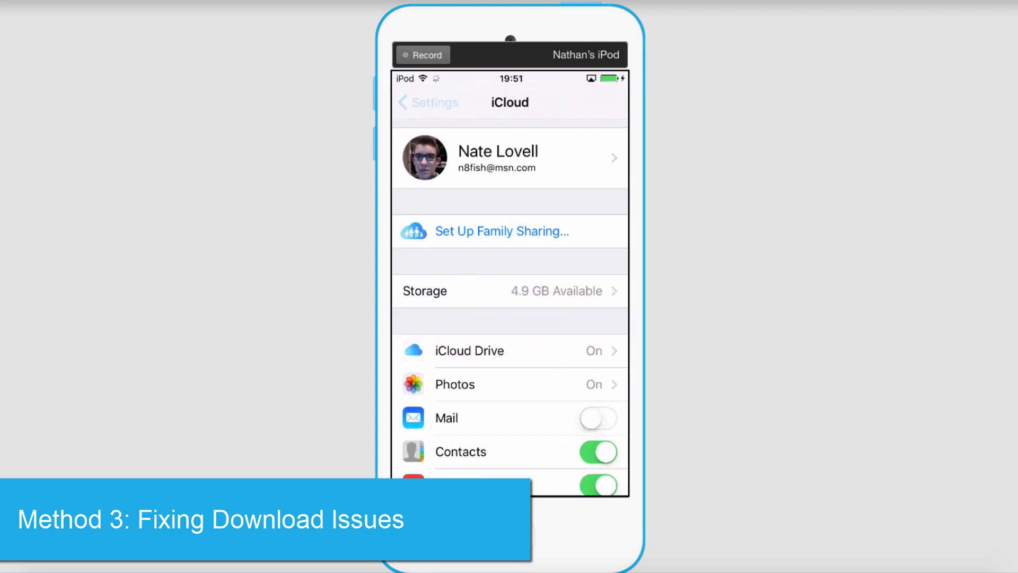
left_click(426, 103)
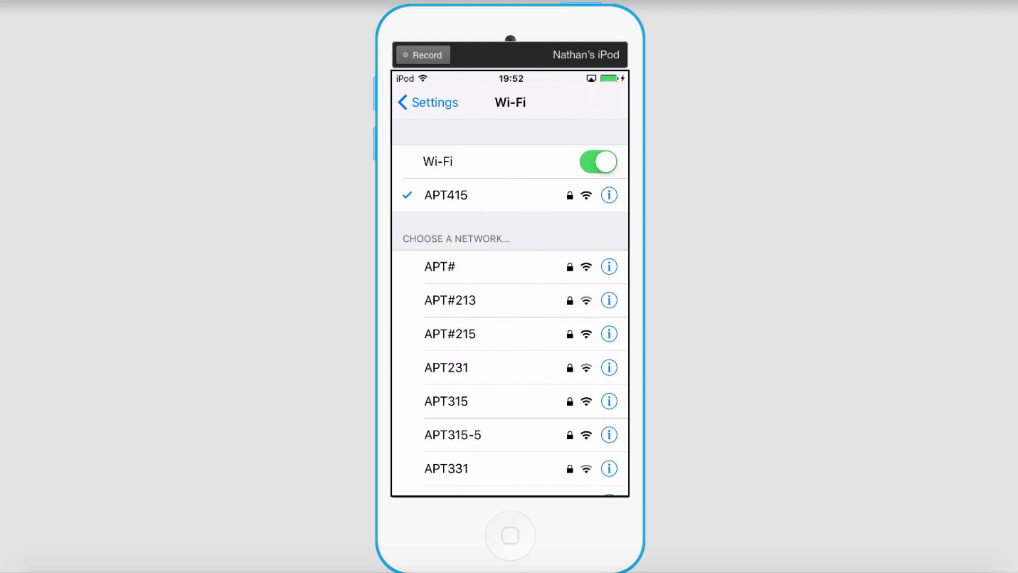
View the downloaded iOS 9.2.1 under Software Update, then return to the home screen
left_click(428, 102)
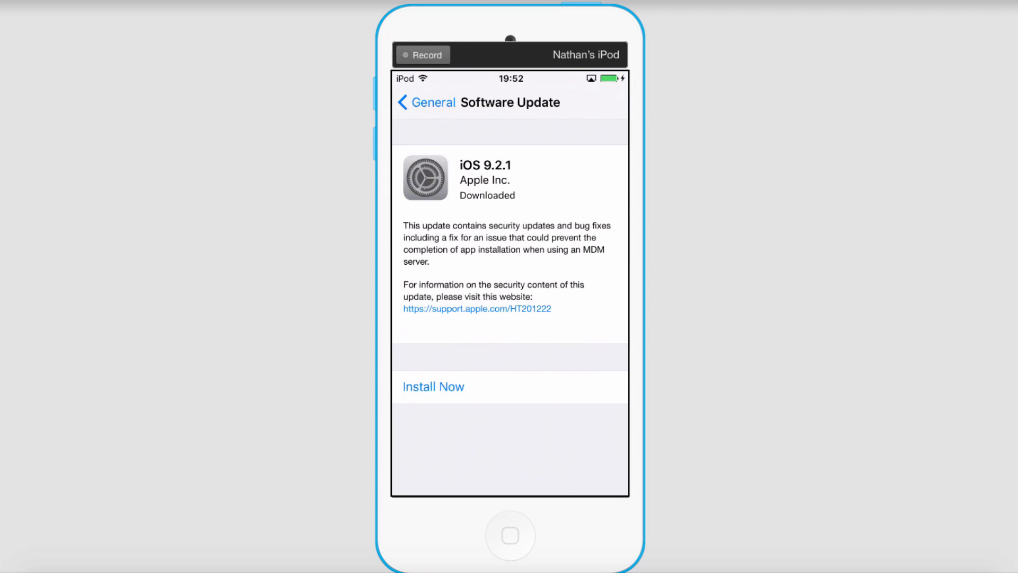
left_click(509, 536)
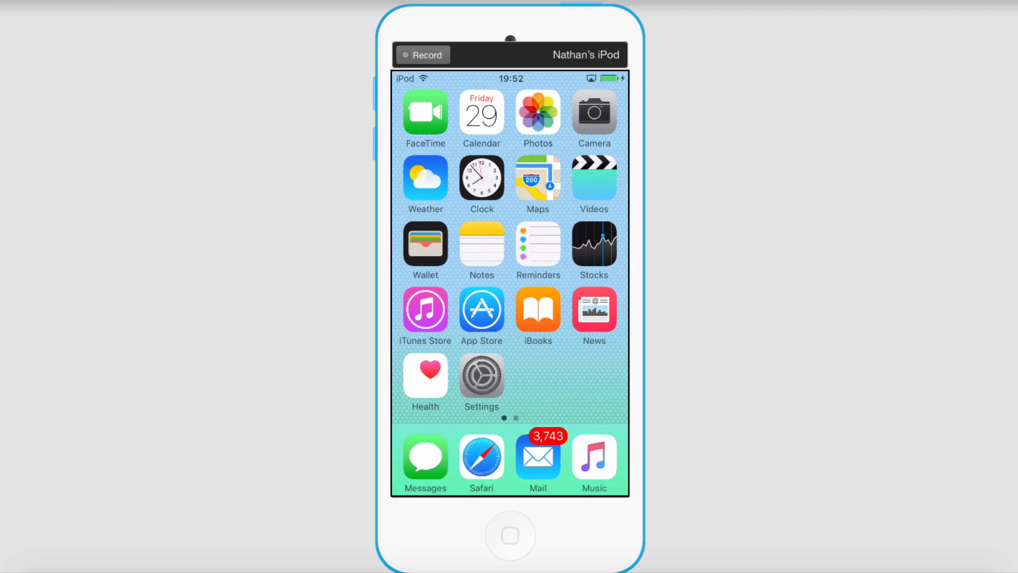
In Settings > iCloud > Photos, switch on My Photo Stream
left_click(482, 374)
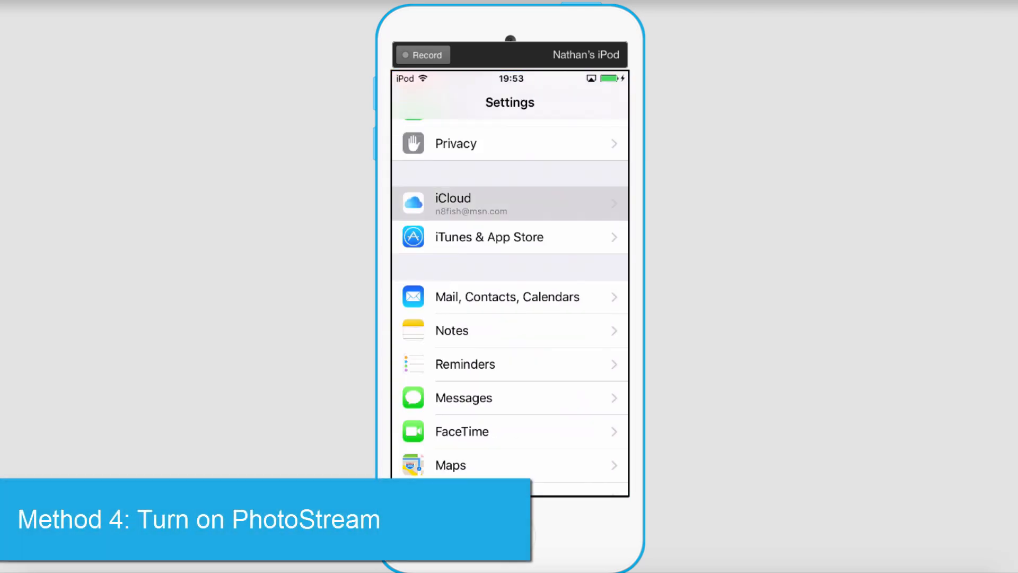
left_click(509, 204)
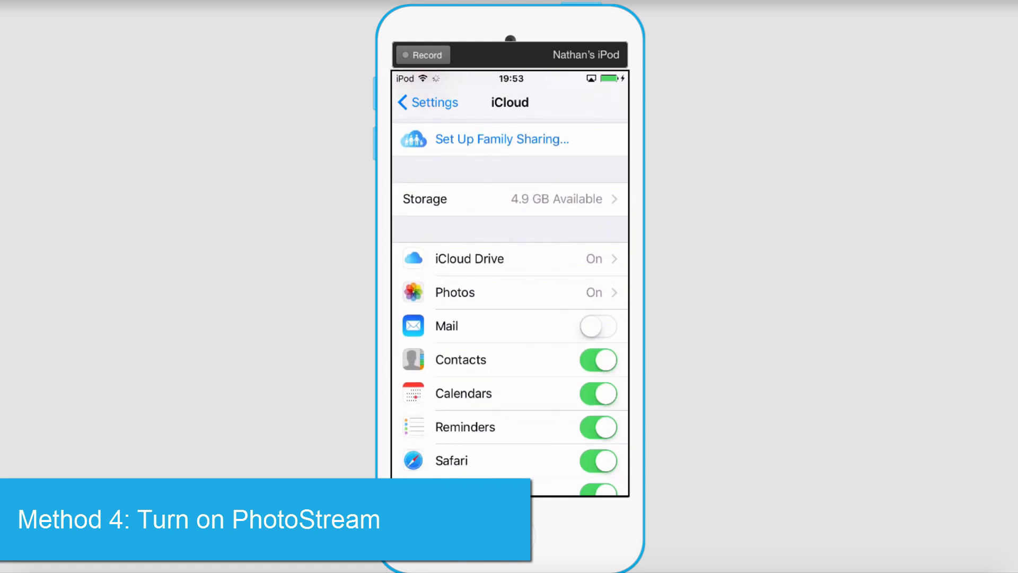
left_click(455, 292)
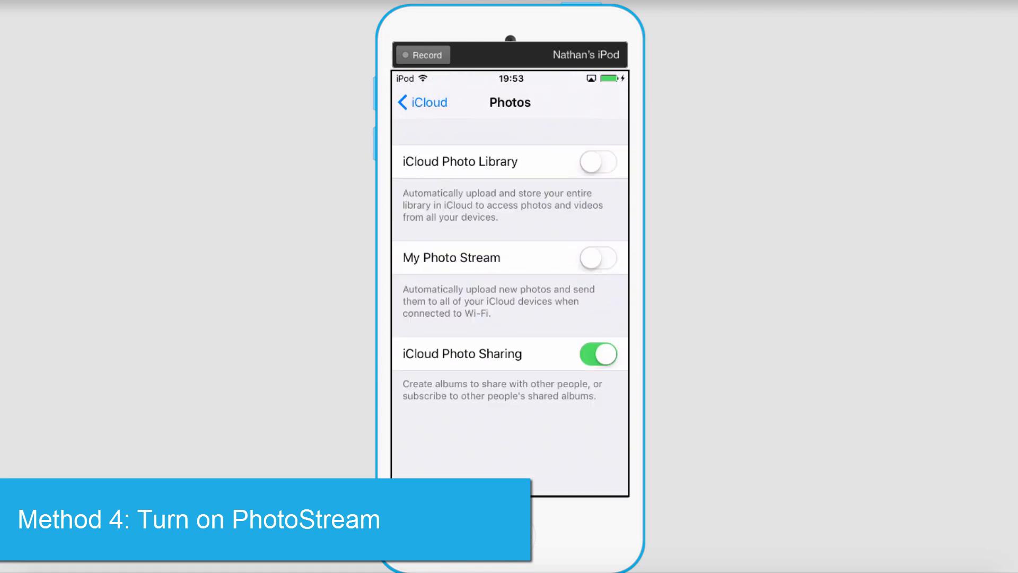
left_click(598, 257)
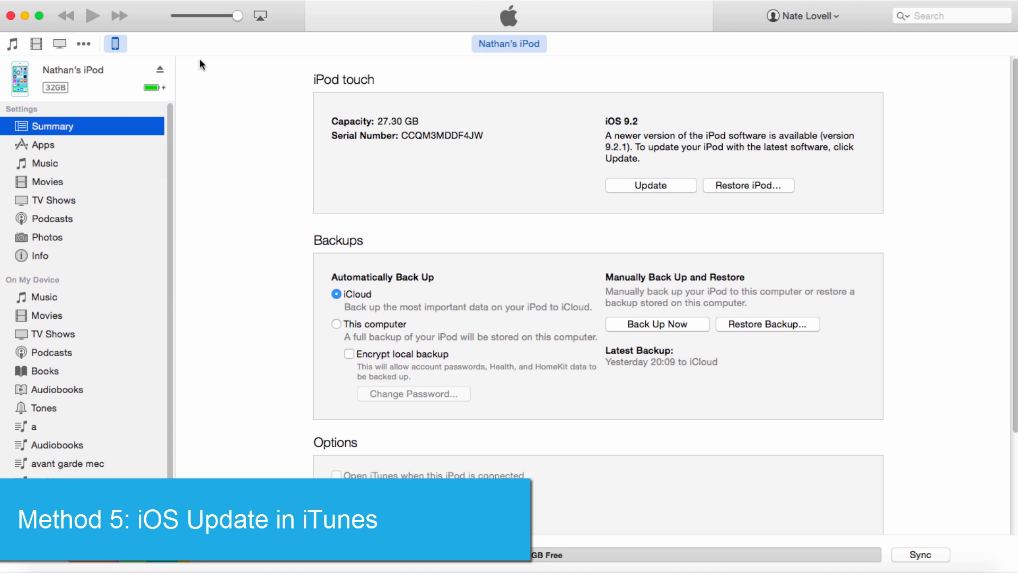
mouse_move(220, 64)
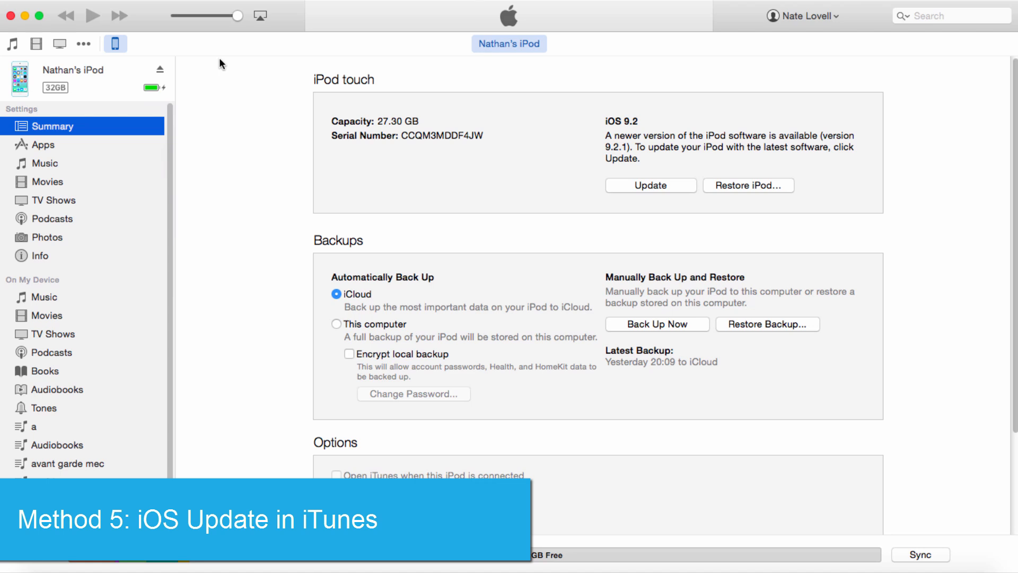
mouse_move(656, 187)
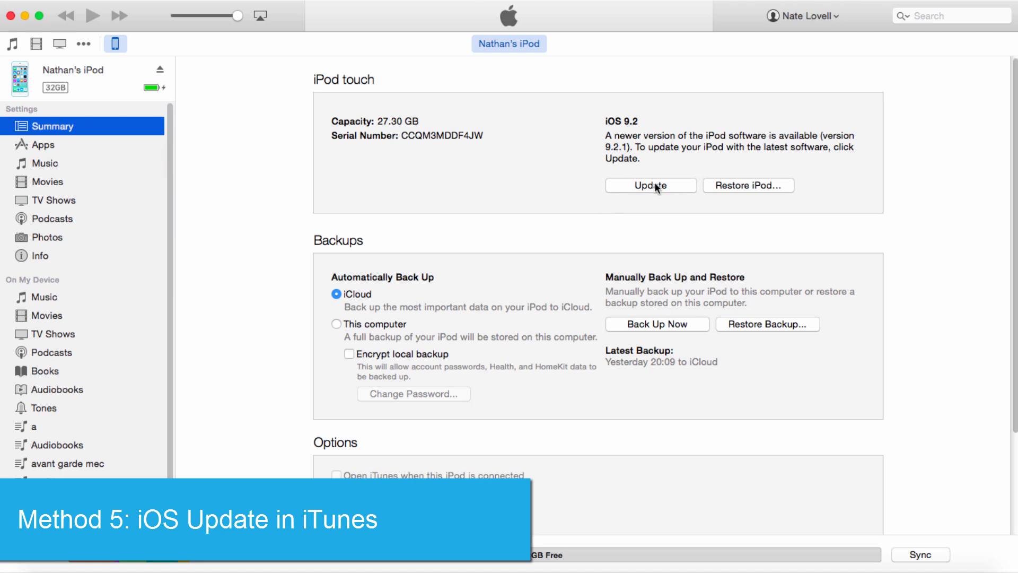